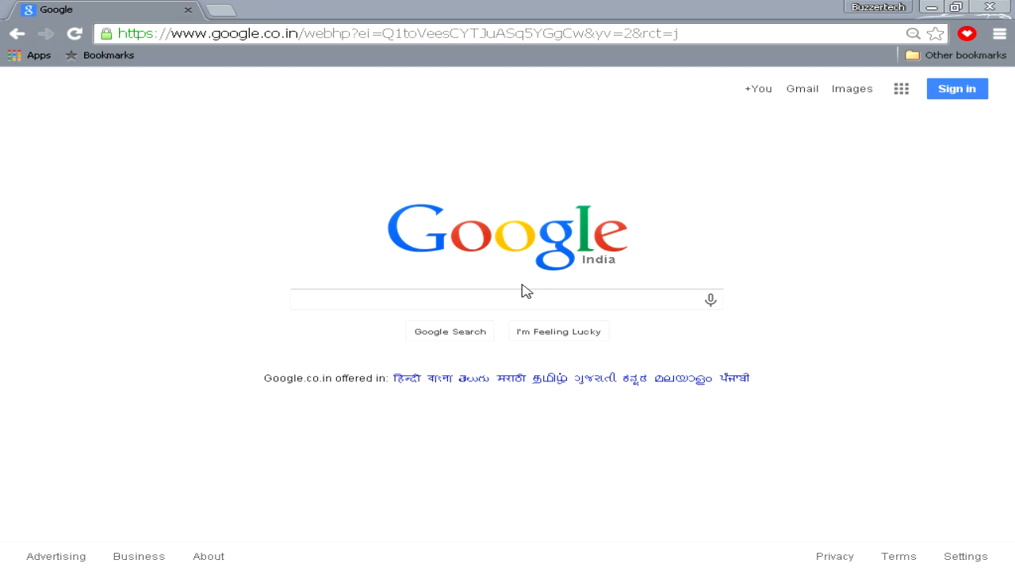
Start YouTube sign-in and choose to add another Google account on the account chooser
{"action": "left_click", "coordinate": [317, 33]}
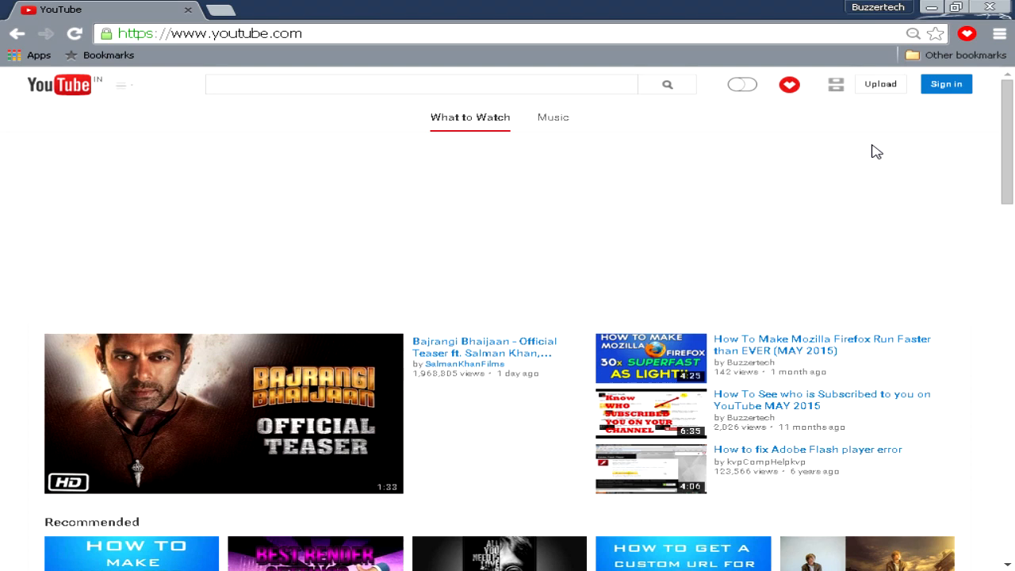
{"action": "left_click", "coordinate": [954, 84]}
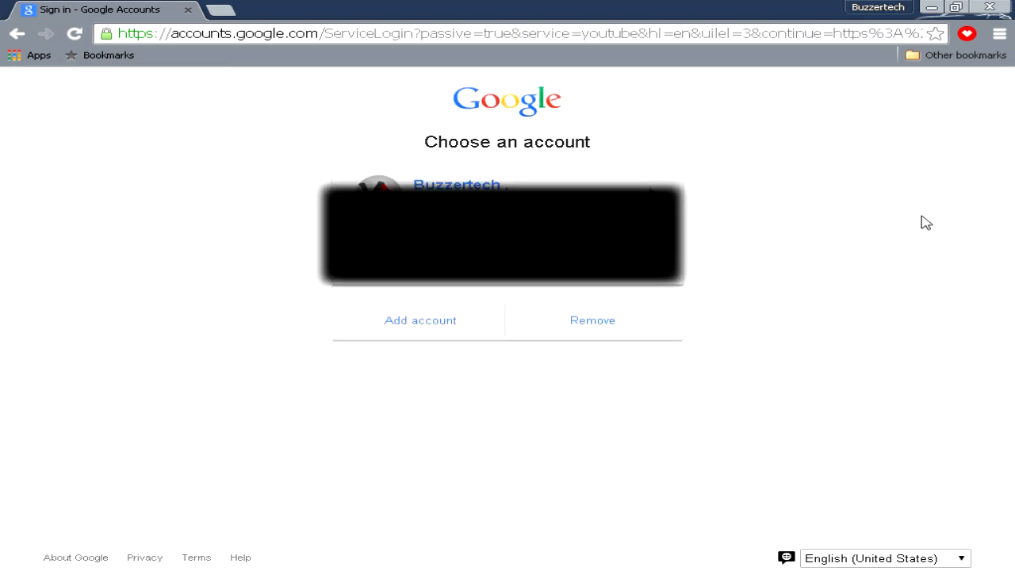
{"action": "left_click", "coordinate": [421, 321]}
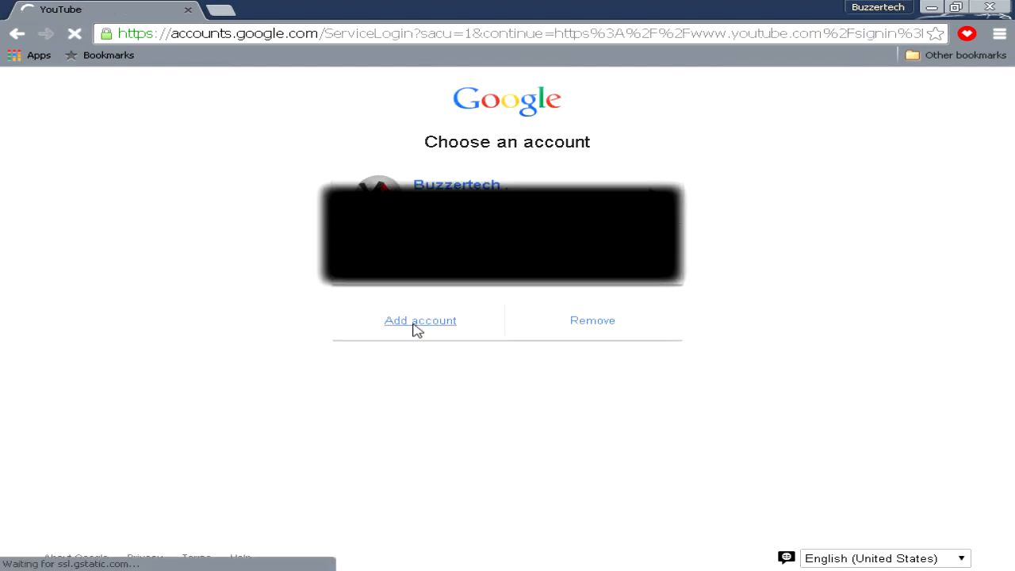
Begin creating a new Google account and fill in the first and last names
{"action": "left_click", "coordinate": [418, 320]}
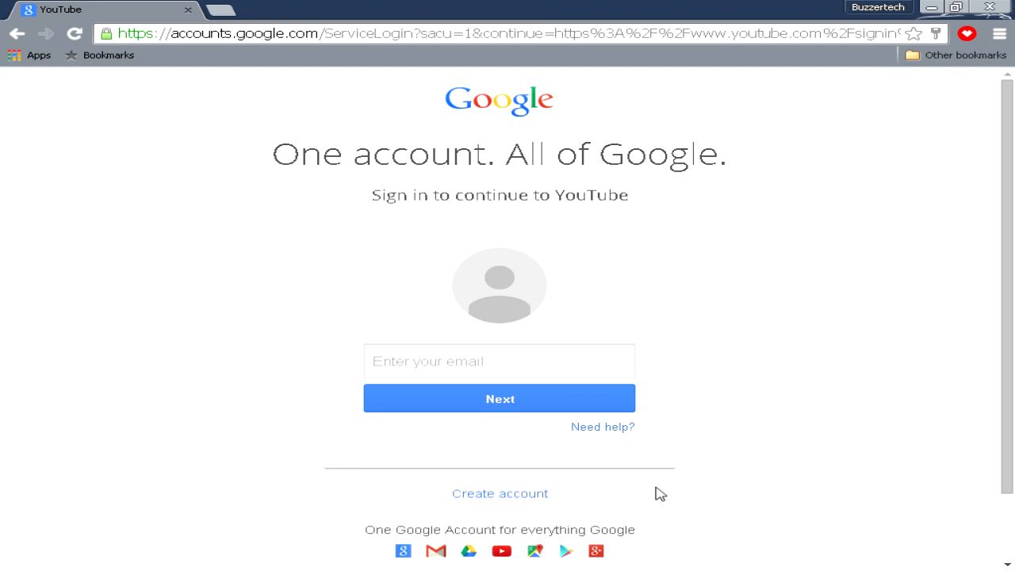
{"action": "mouse_move", "coordinate": [643, 495]}
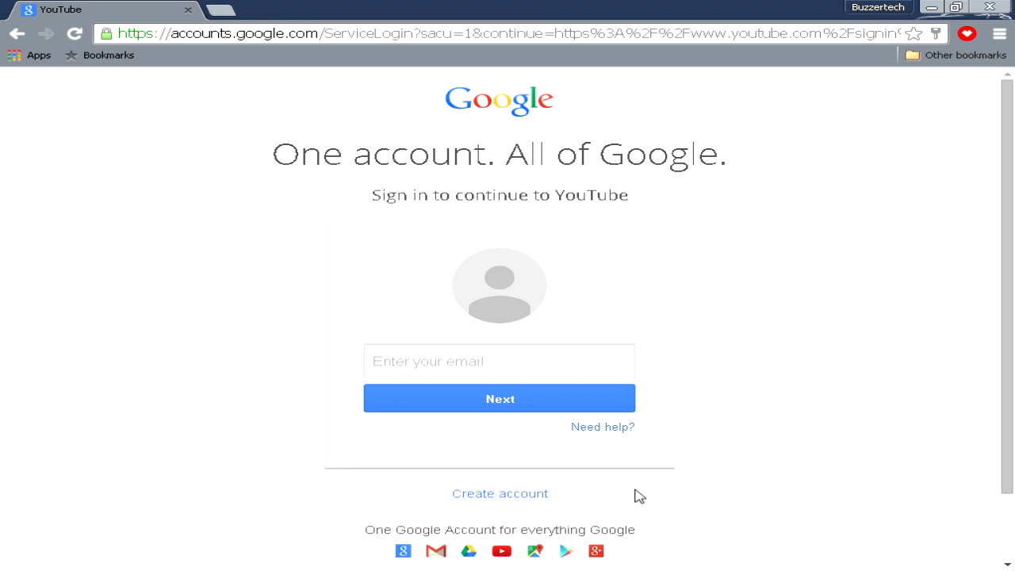
{"action": "mouse_move", "coordinate": [634, 498]}
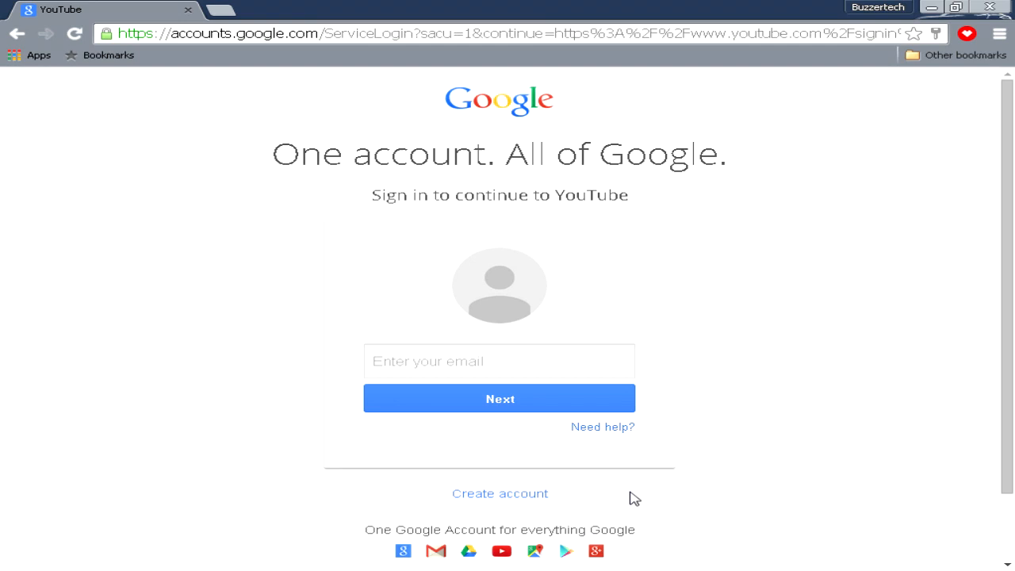
{"action": "mouse_move", "coordinate": [500, 495]}
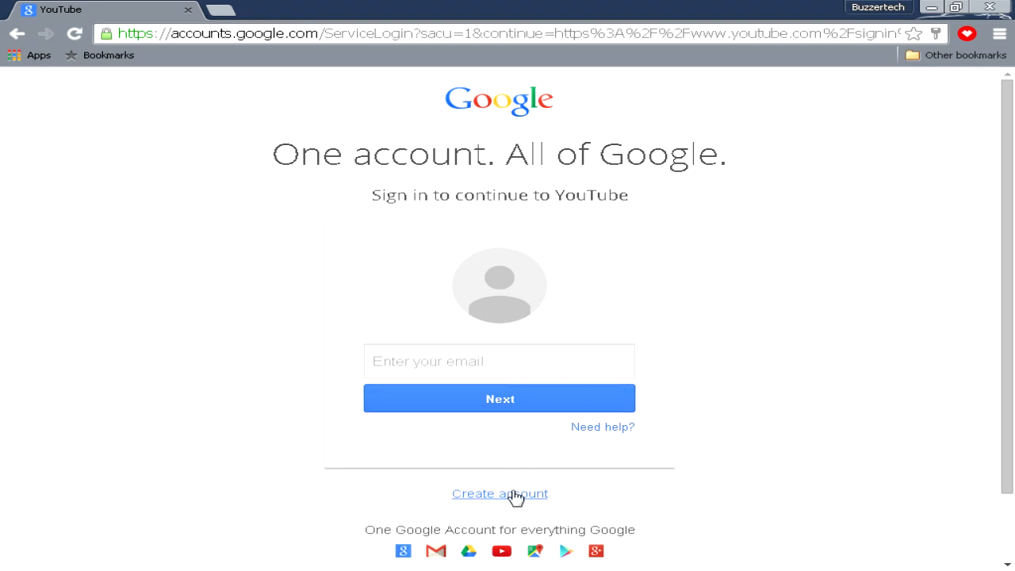
{"action": "left_click", "coordinate": [499, 494]}
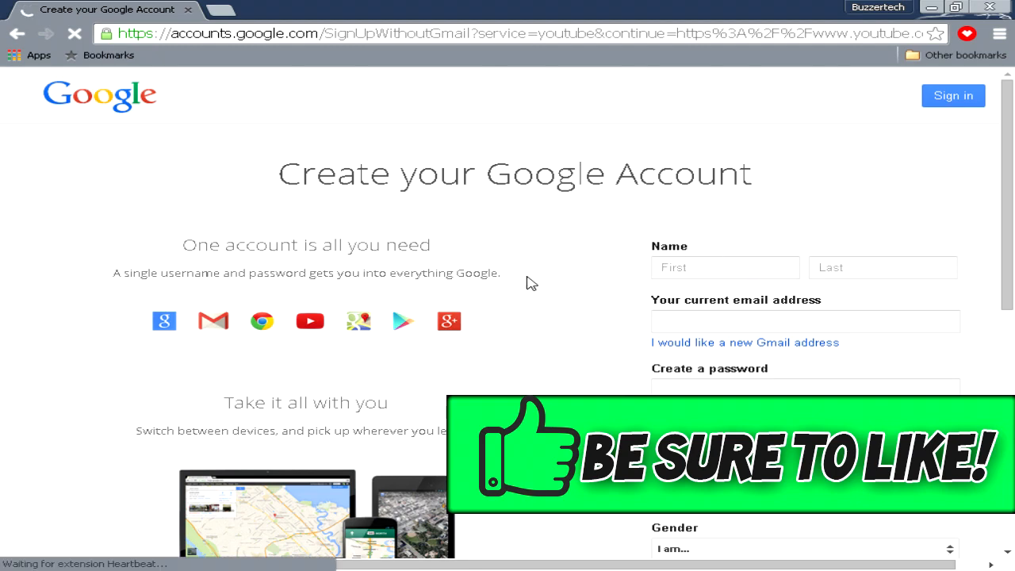
{"action": "scroll", "scroll_direction": "down", "scroll_amount": 3}
{"action": "type", "text": "Prasad"}
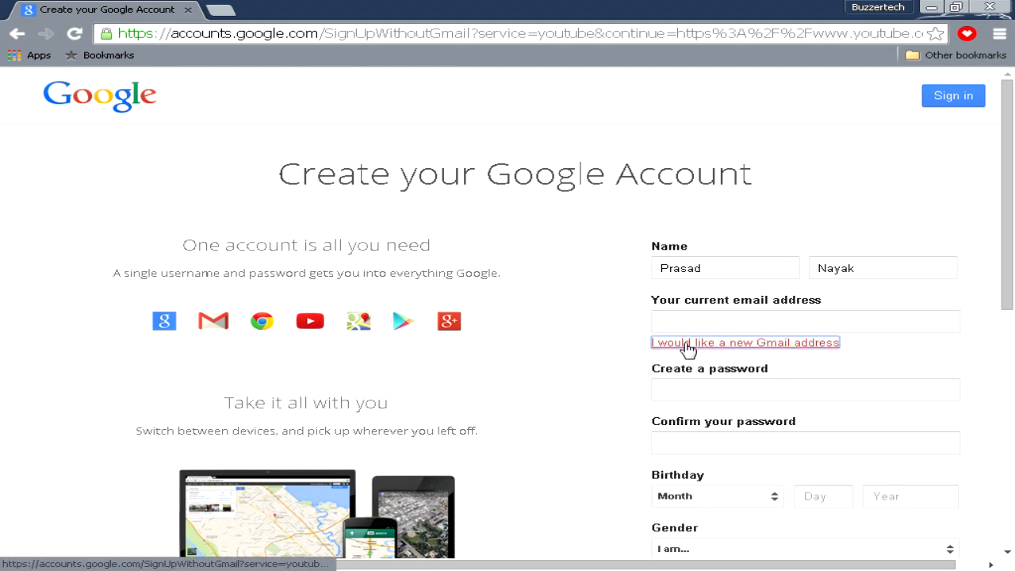
Sign up with a new Gmail address for 'Prasad', answer the captcha, accept the Terms and submit
{"action": "left_click", "coordinate": [745, 342]}
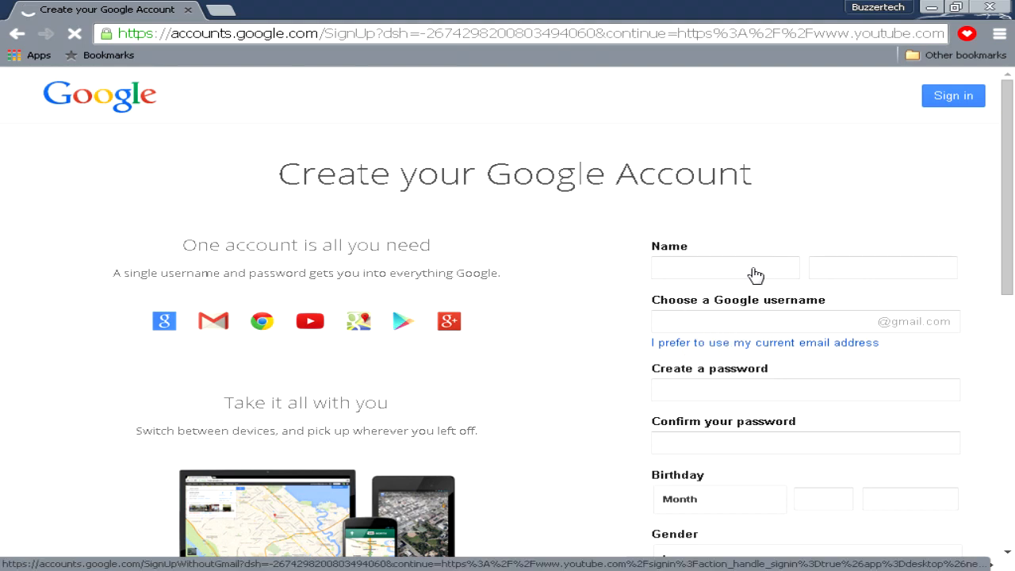
{"action": "type", "text": "Prasad"}
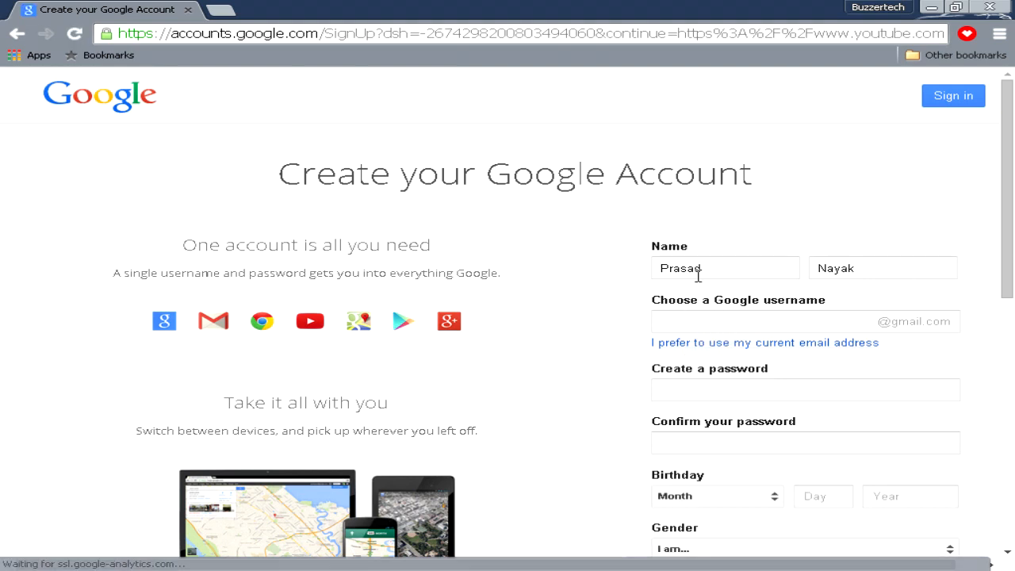
{"action": "left_click", "coordinate": [805, 320]}
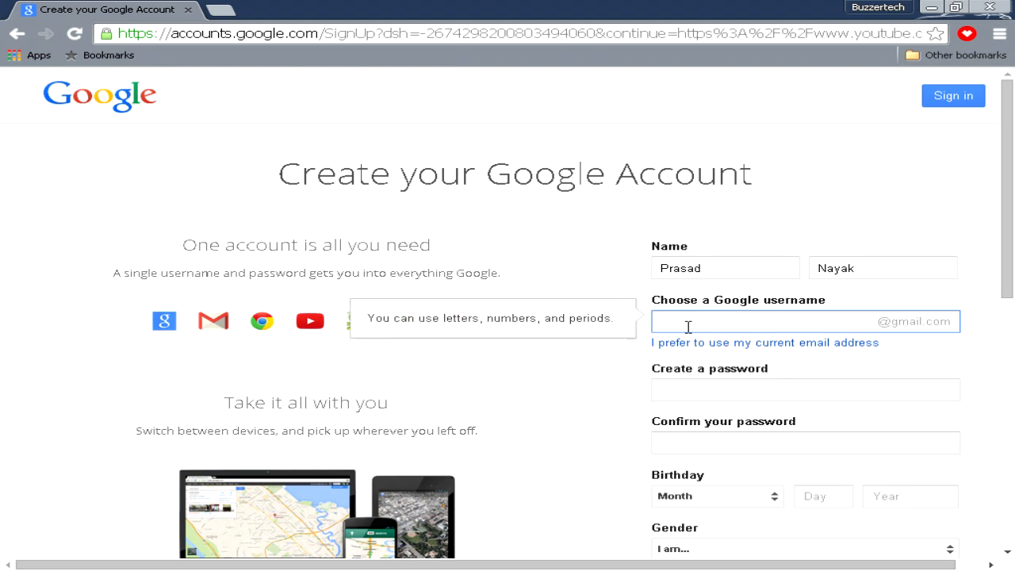
{"action": "scroll", "scroll_direction": "down", "scroll_amount": 3}
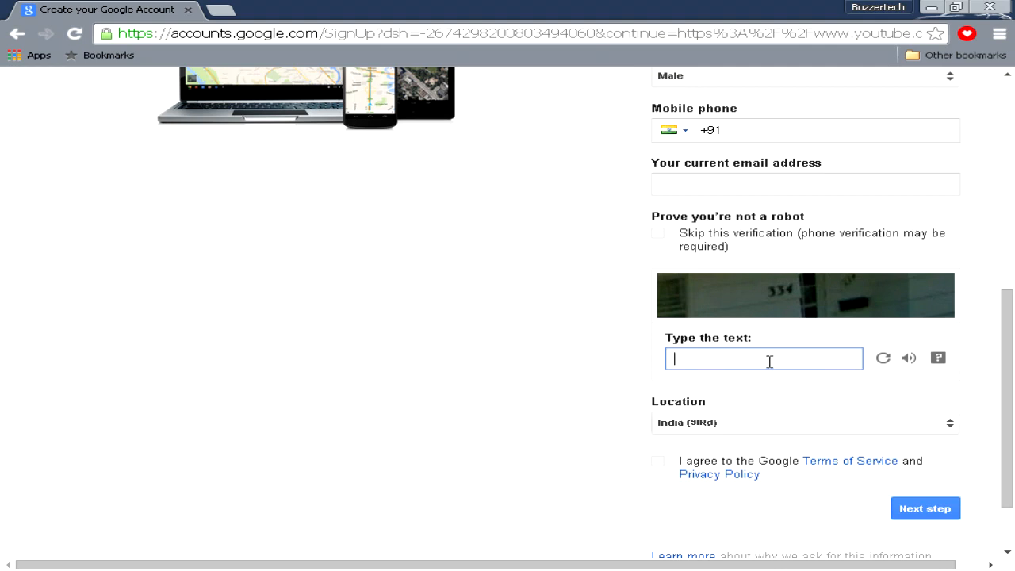
{"action": "type", "text": "334"}
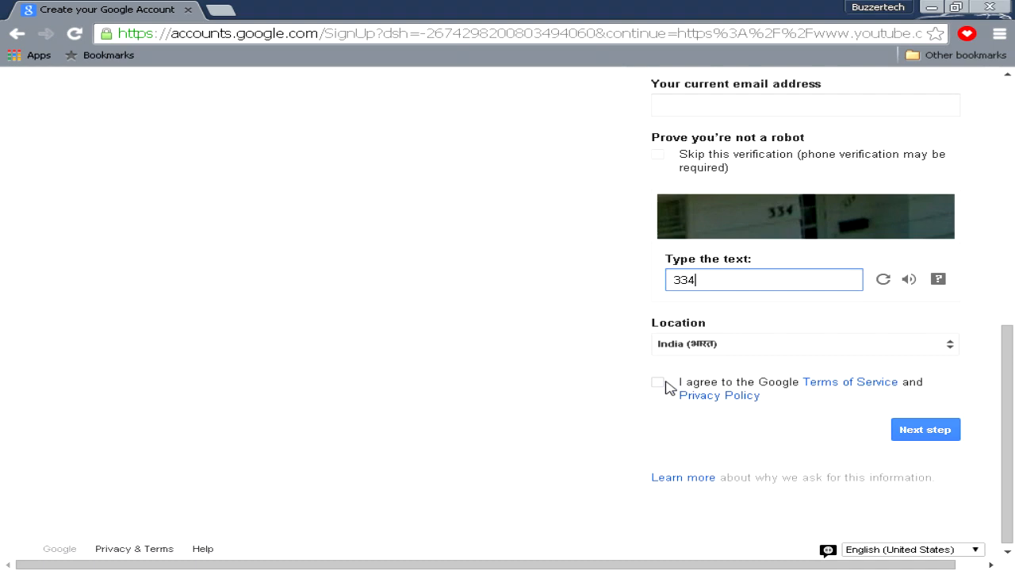
{"action": "left_click", "coordinate": [657, 381]}
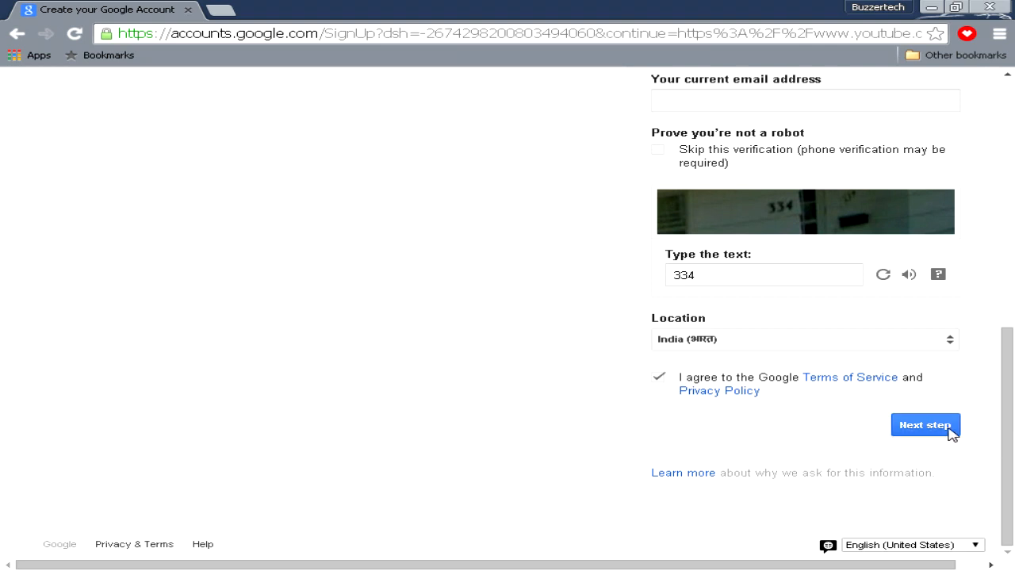
{"action": "left_click", "coordinate": [926, 425]}
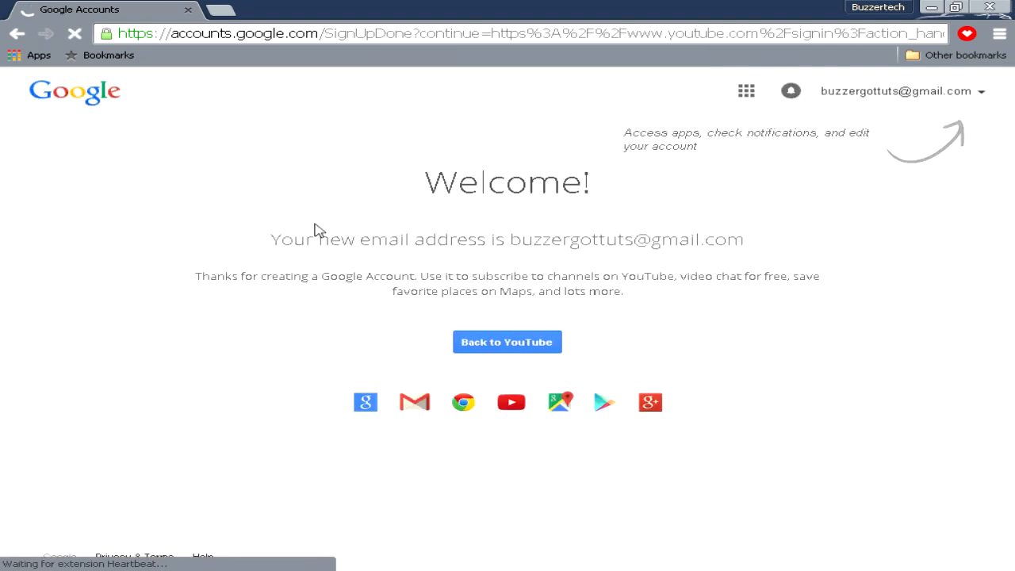
{"action": "mouse_move", "coordinate": [121, 263]}
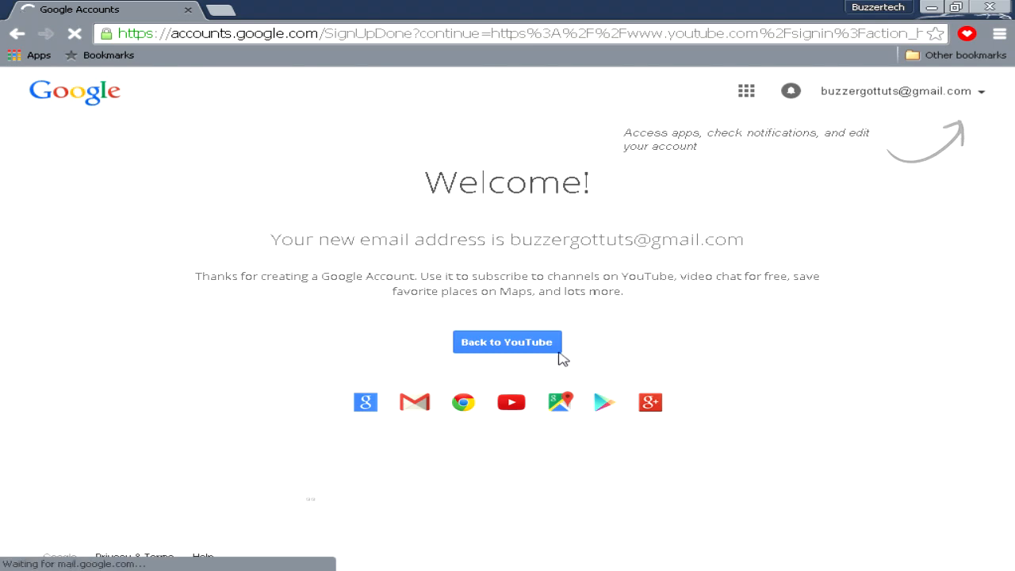
Return from the Welcome page to YouTube with the new account
{"action": "left_click", "coordinate": [507, 343]}
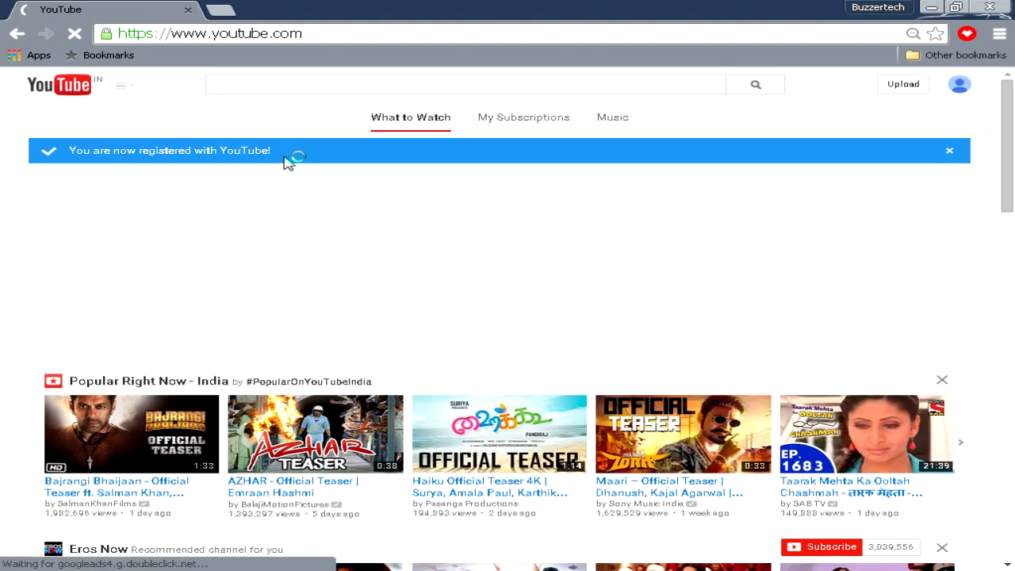
{"action": "mouse_move", "coordinate": [958, 86]}
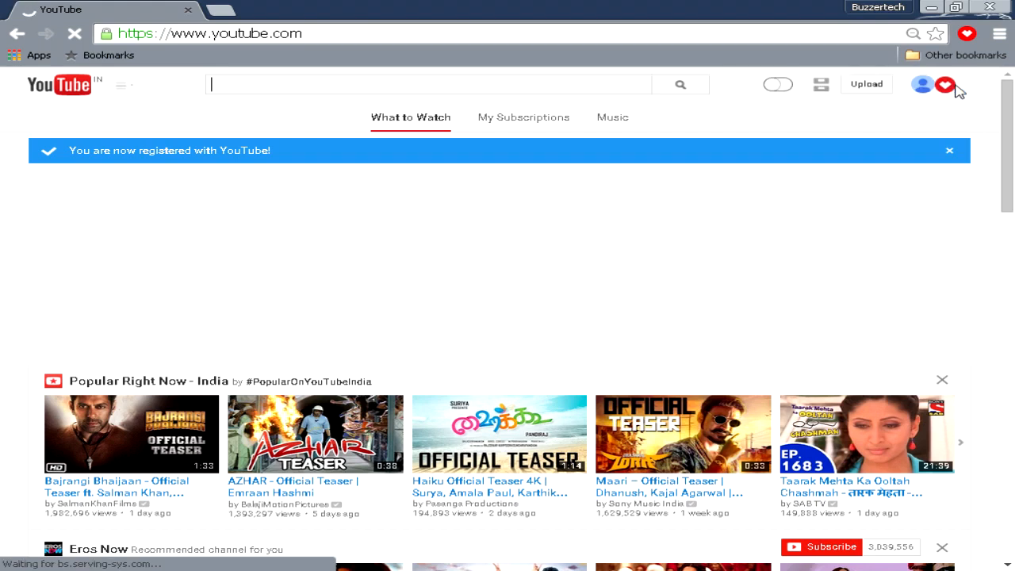
Enter Creator Studio from the account avatar menu
{"action": "left_click", "coordinate": [942, 86]}
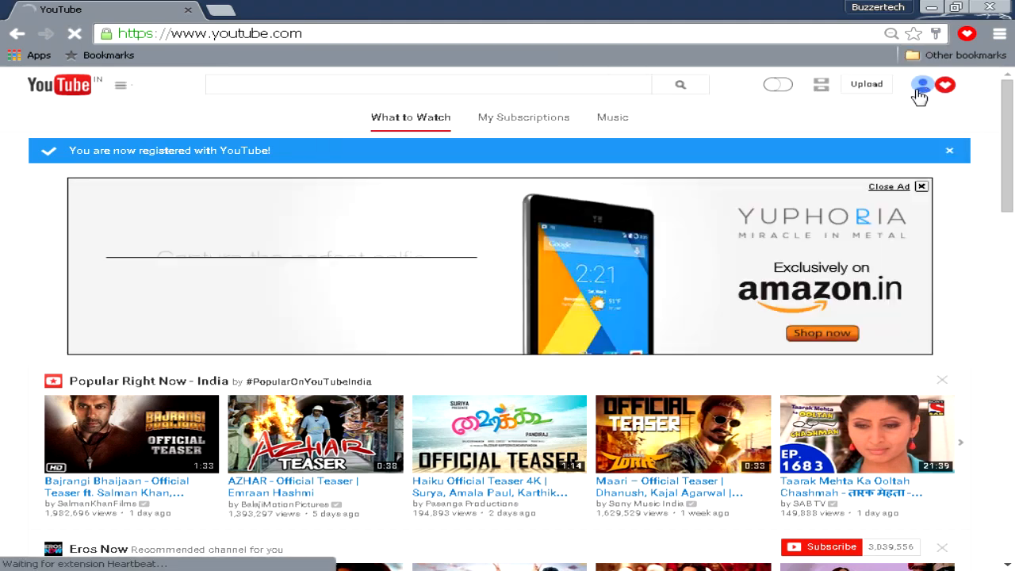
{"action": "left_click", "coordinate": [921, 84]}
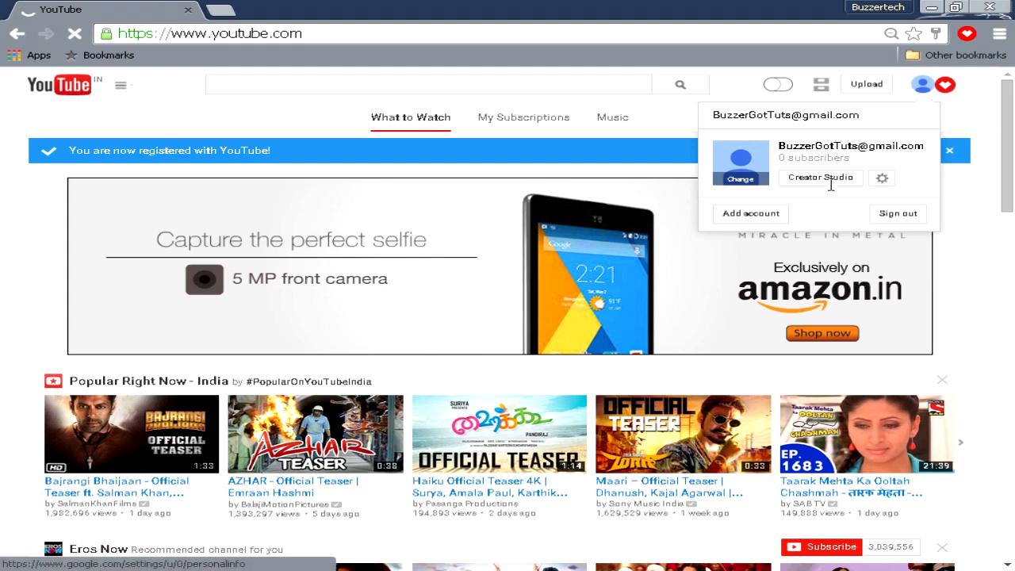
{"action": "left_click", "coordinate": [822, 178]}
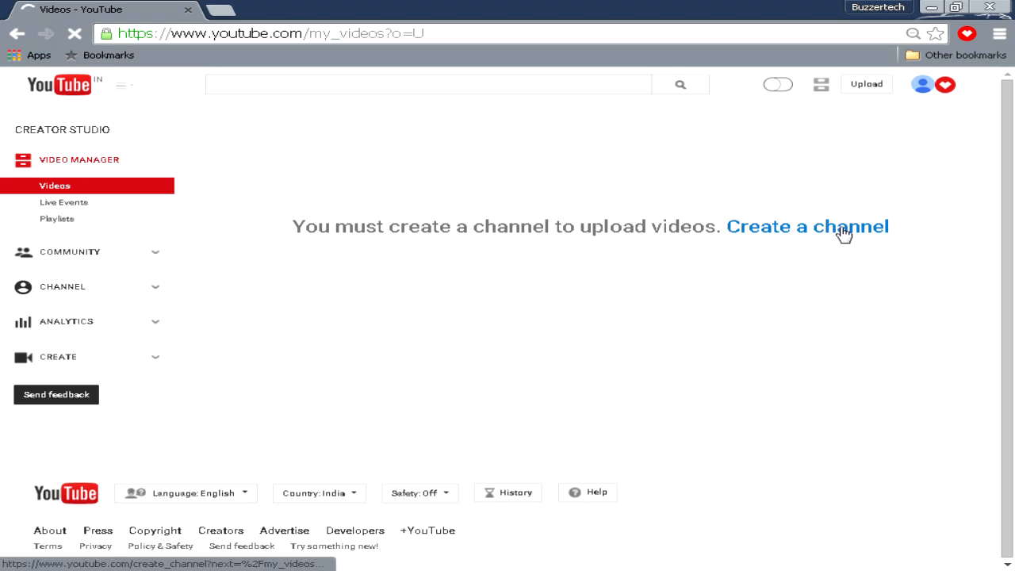
Start channel creation and switch to the form for a business or other name
{"action": "left_click", "coordinate": [836, 229]}
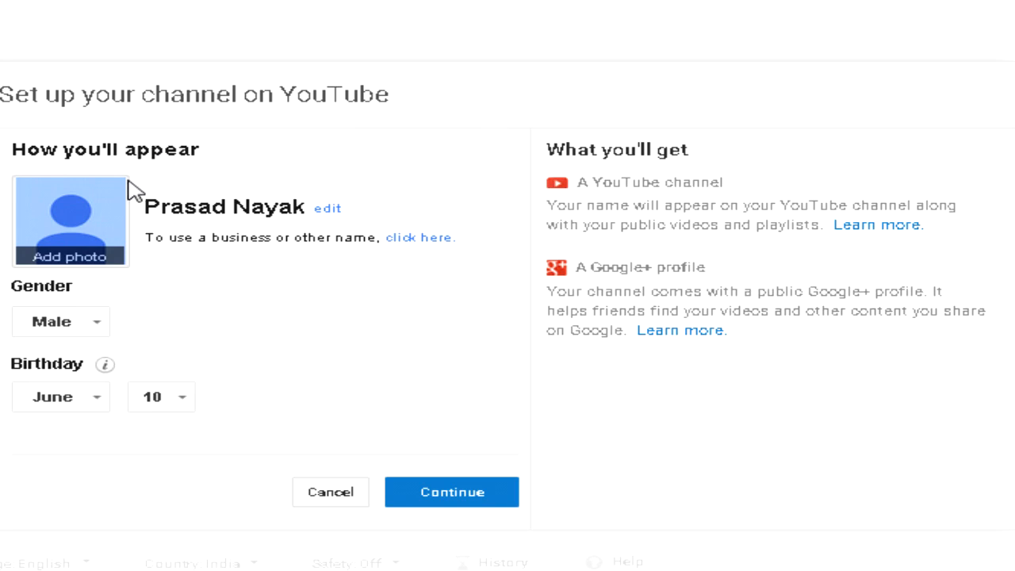
{"action": "mouse_move", "coordinate": [120, 181]}
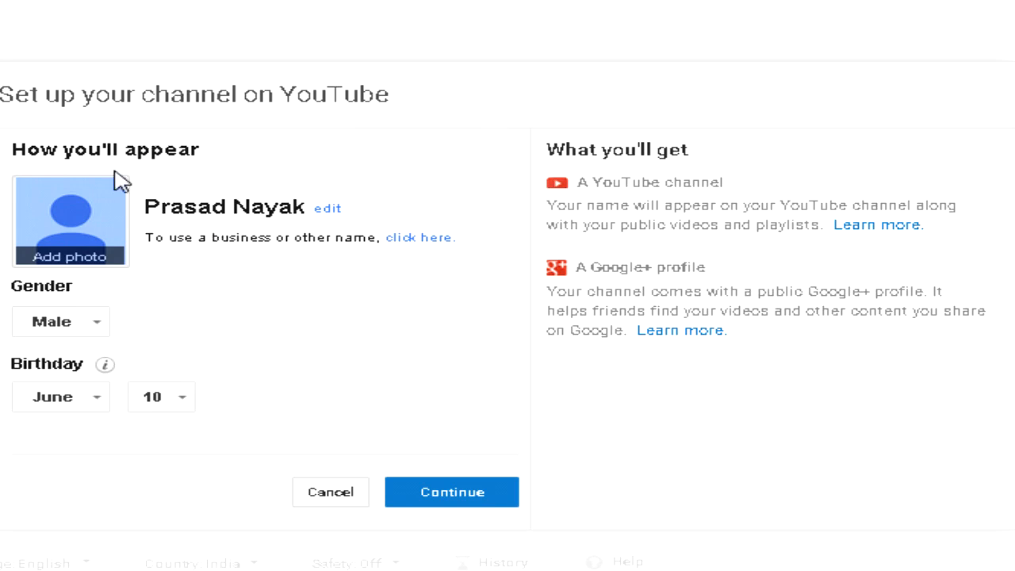
{"action": "mouse_move", "coordinate": [238, 216]}
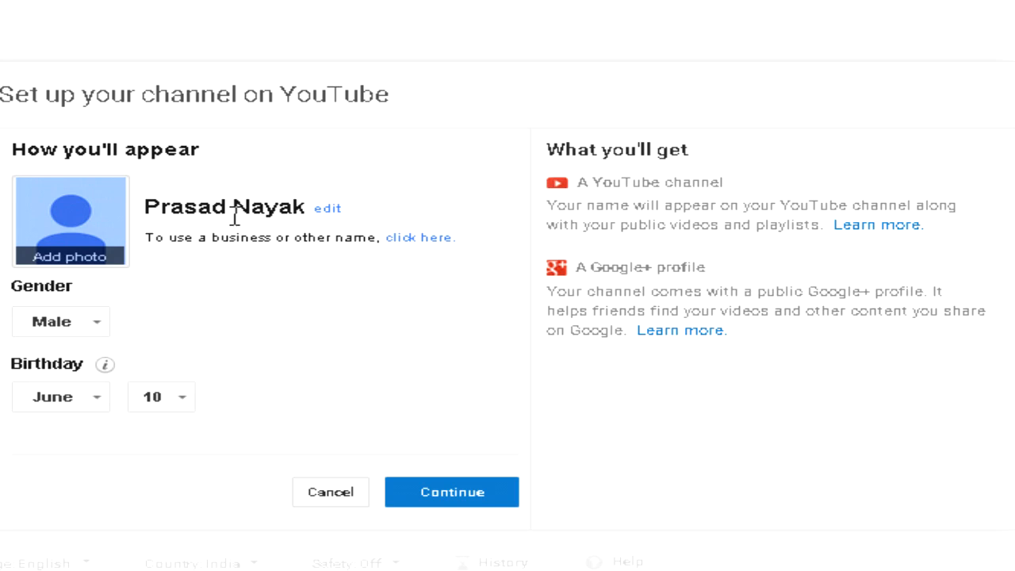
{"action": "mouse_move", "coordinate": [158, 262]}
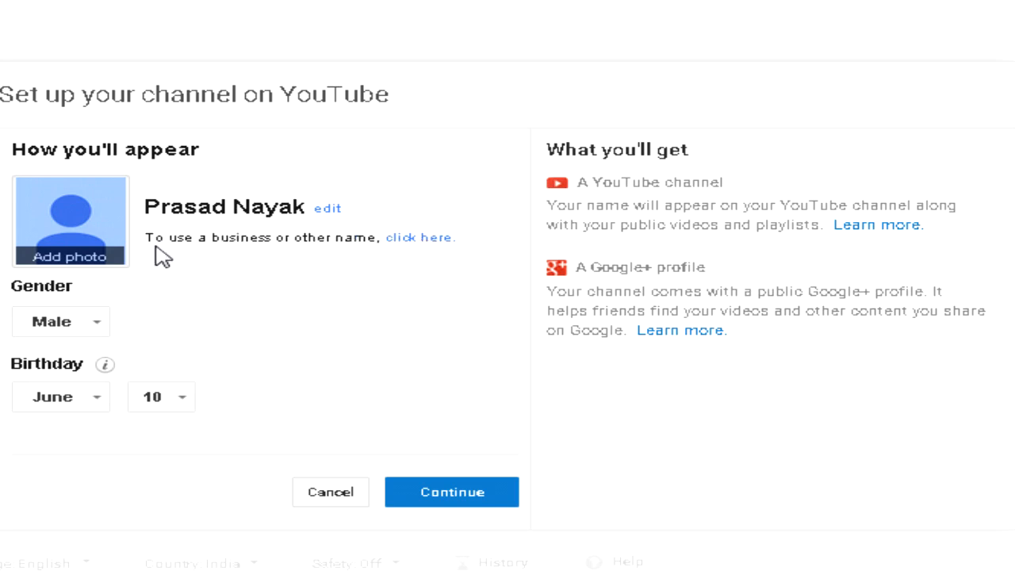
{"action": "mouse_move", "coordinate": [236, 203]}
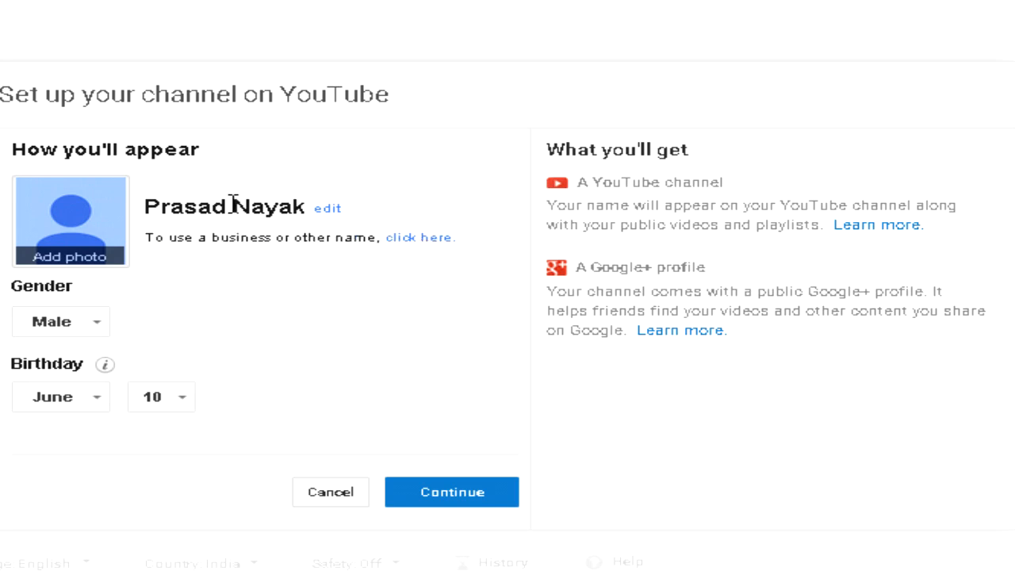
{"action": "mouse_move", "coordinate": [65, 205]}
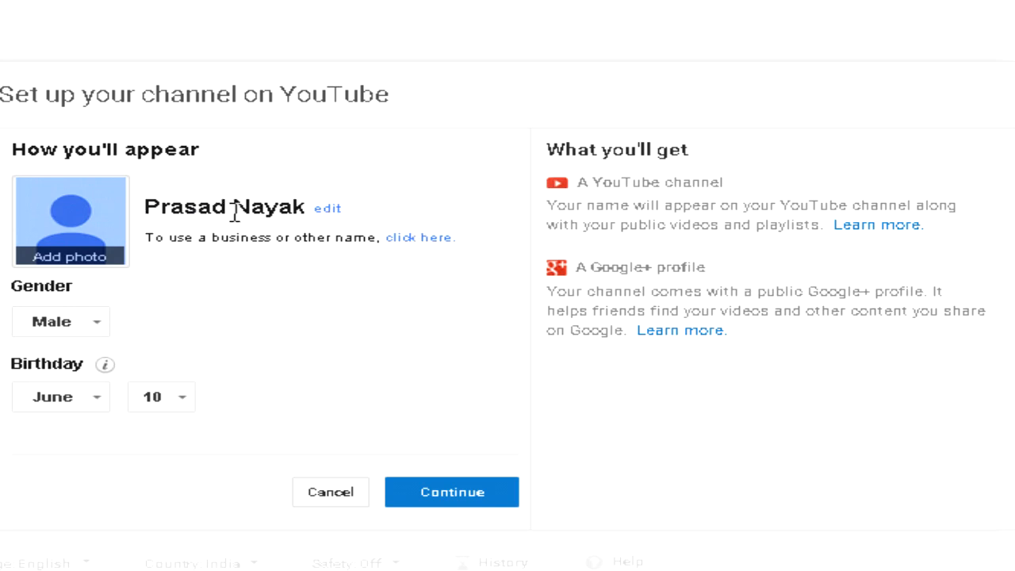
{"action": "mouse_move", "coordinate": [180, 241]}
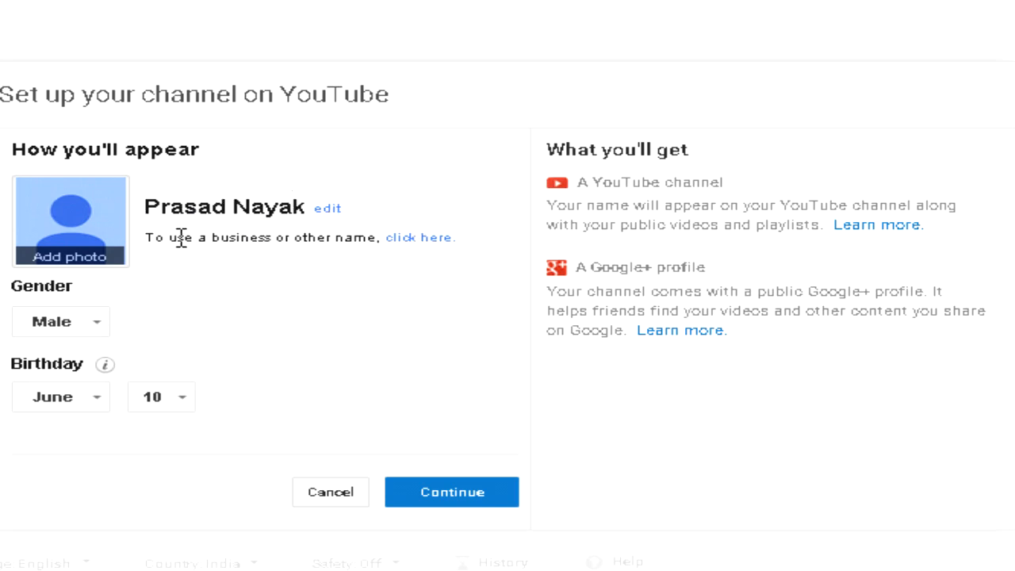
{"action": "mouse_move", "coordinate": [254, 238]}
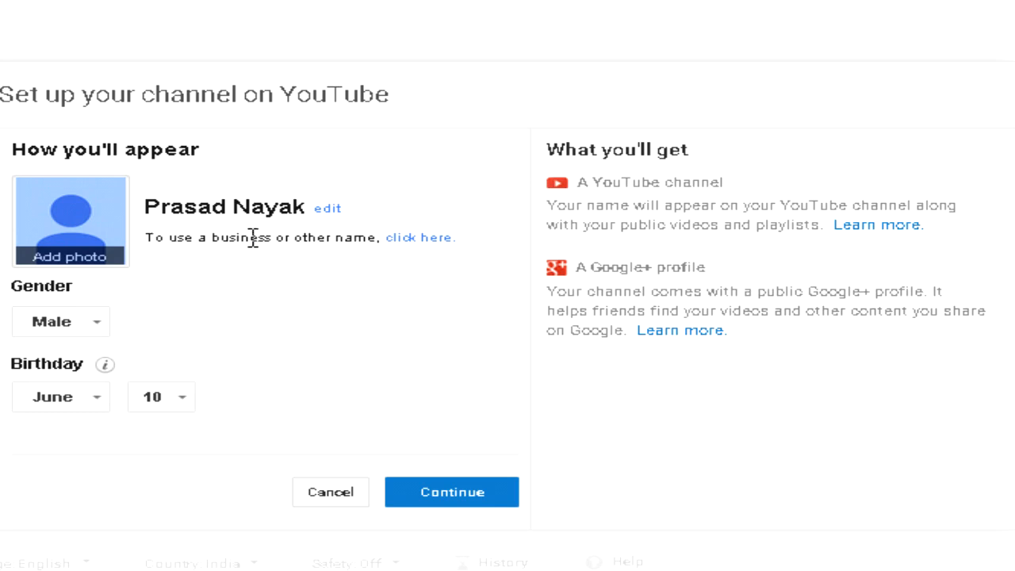
{"action": "mouse_move", "coordinate": [254, 230]}
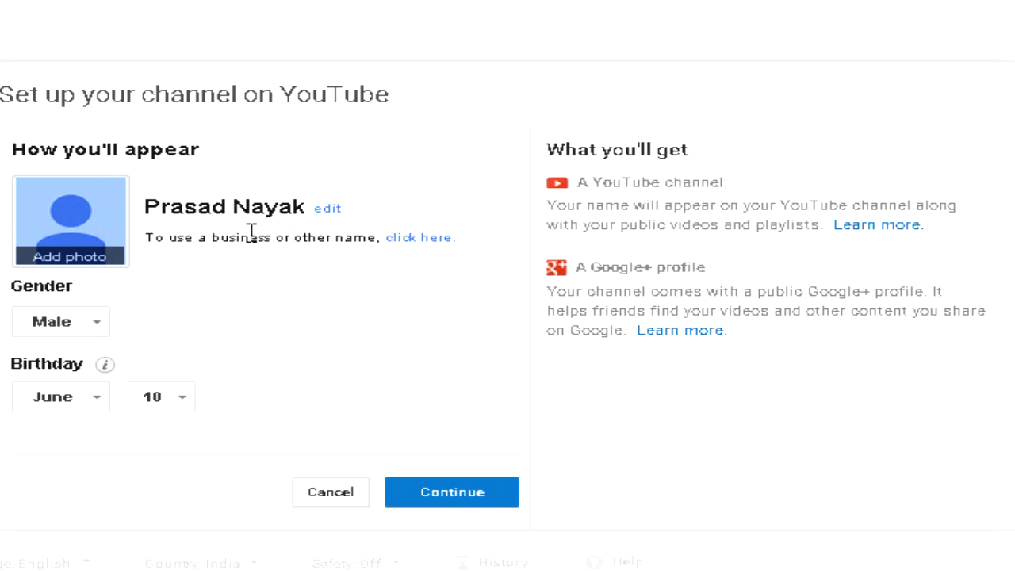
{"action": "mouse_move", "coordinate": [395, 238]}
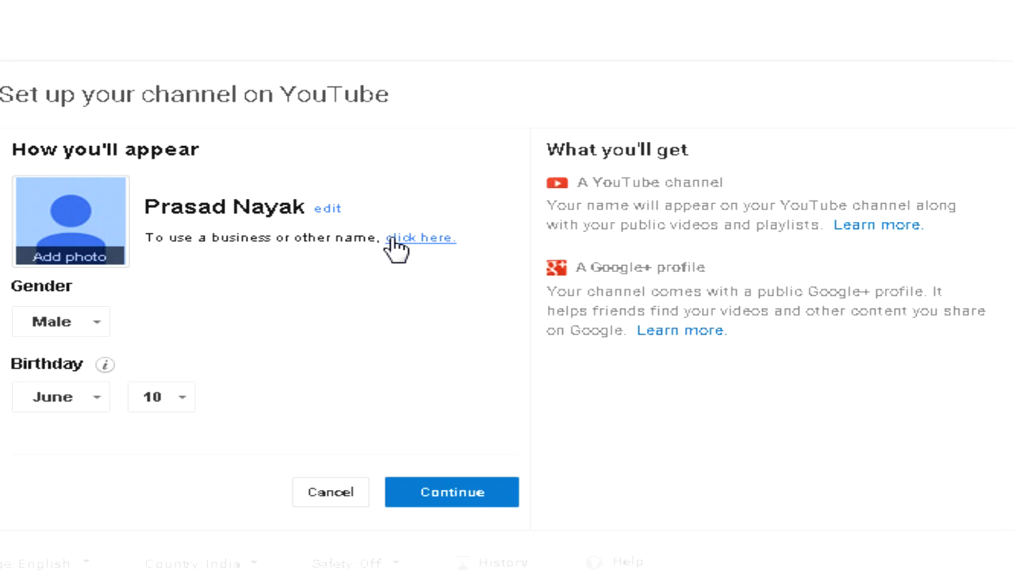
{"action": "mouse_move", "coordinate": [406, 251]}
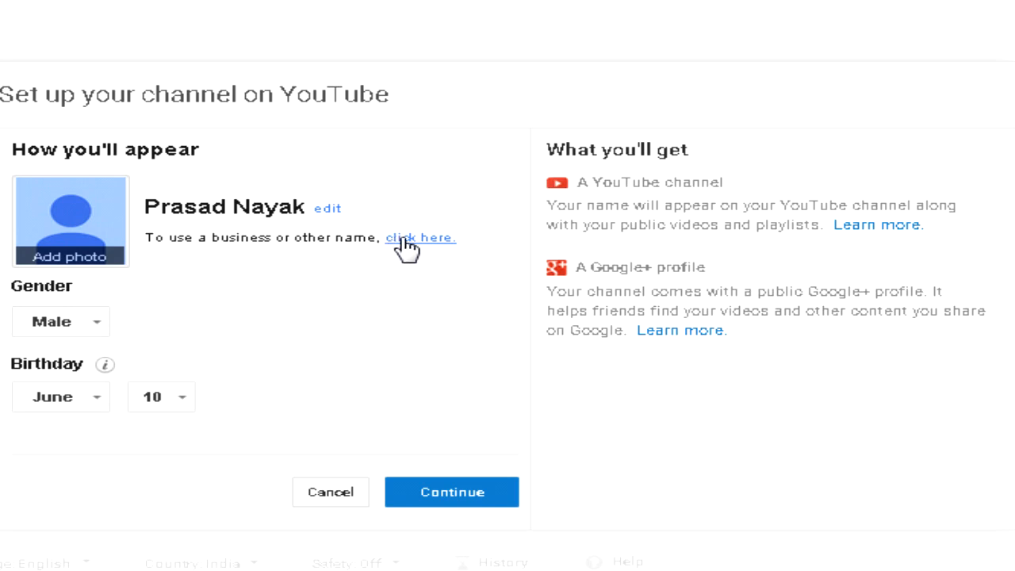
{"action": "left_click", "coordinate": [420, 238]}
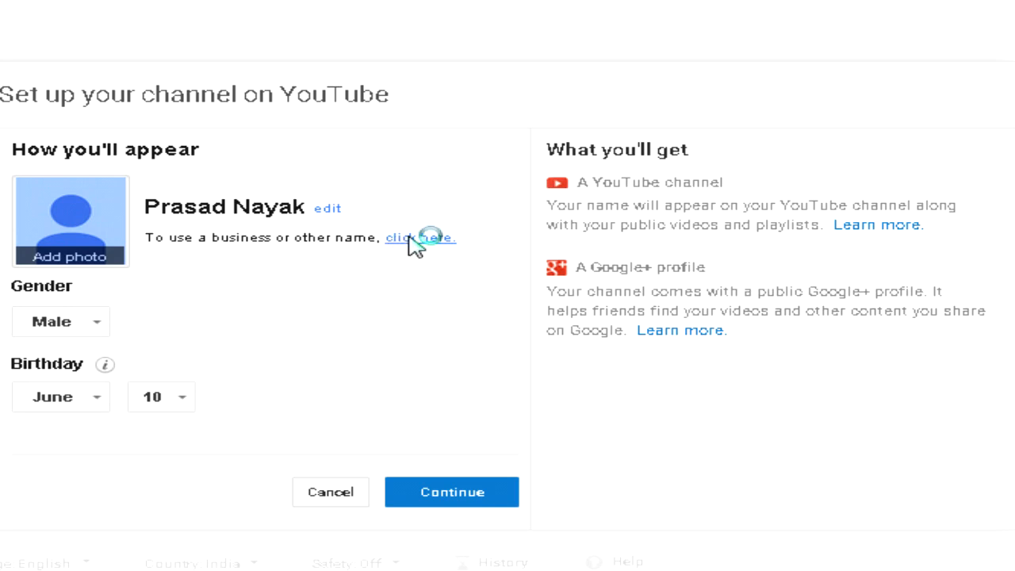
{"action": "left_click", "coordinate": [419, 238]}
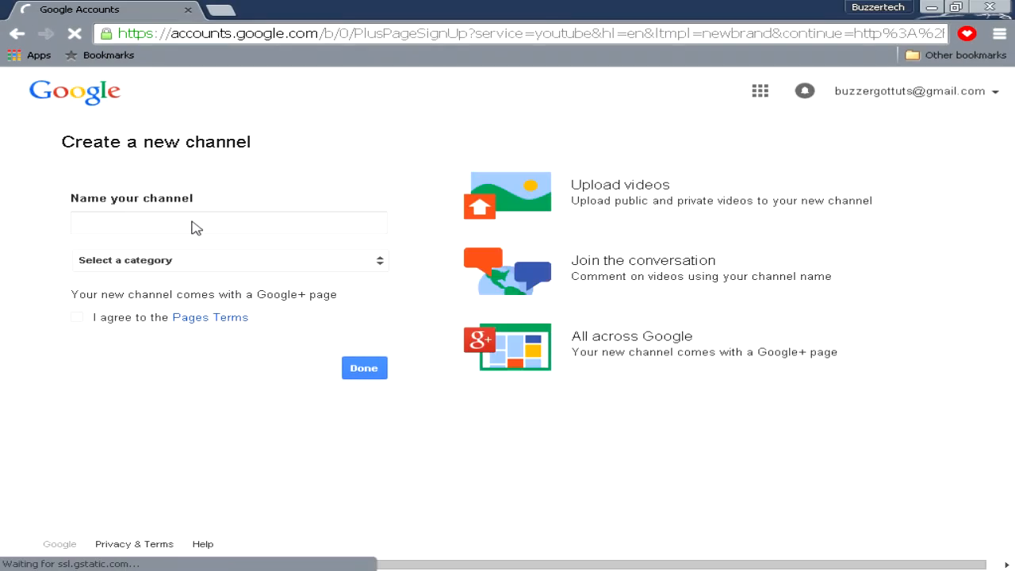
Create channel 'BuzzerGotTuts' in Arts, Entertainment or Sports, agreeing to the Pages Terms
{"action": "type", "text": "BuzzerGotTuts"}
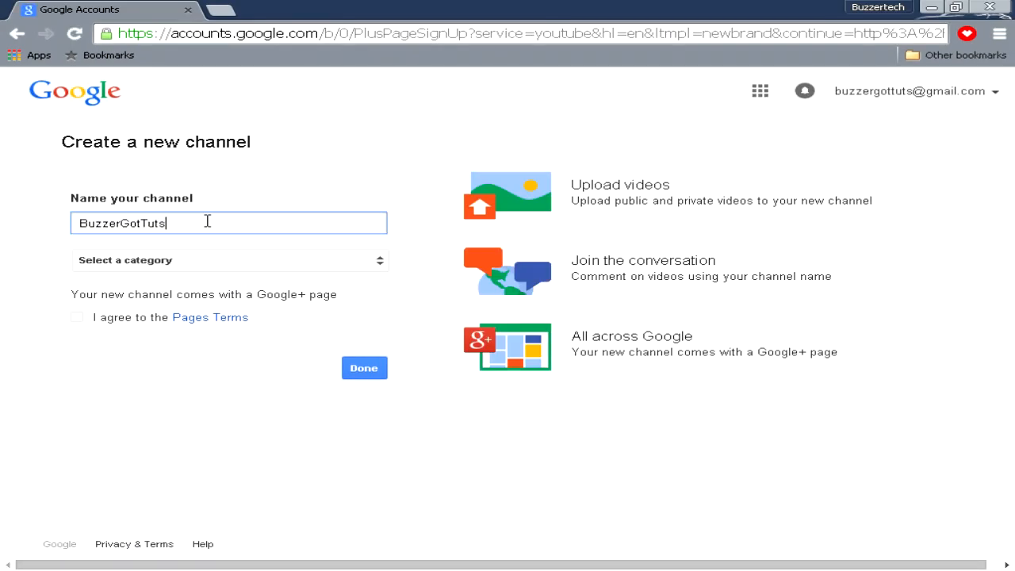
{"action": "left_click", "coordinate": [228, 260]}
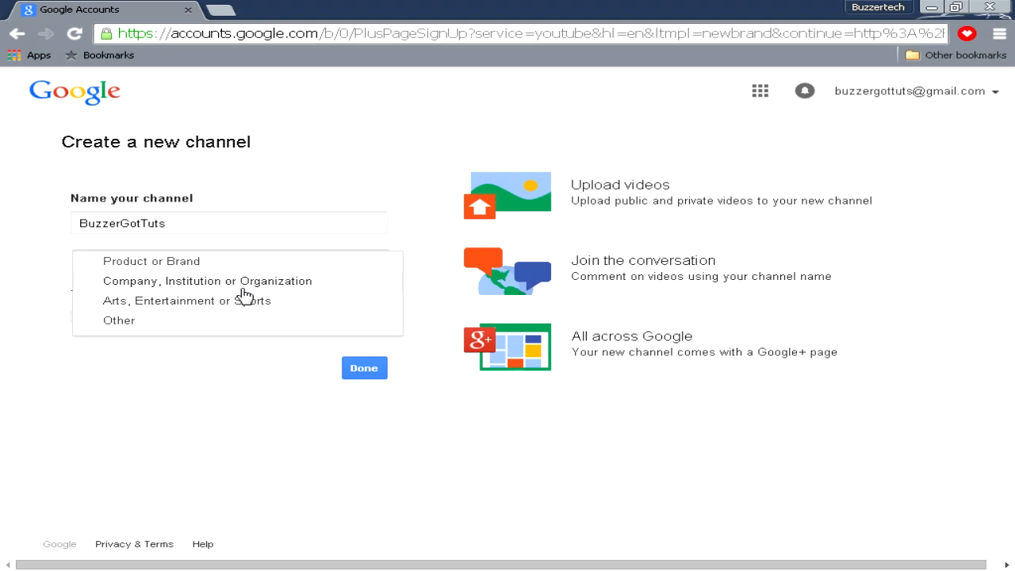
{"action": "left_click", "coordinate": [187, 301]}
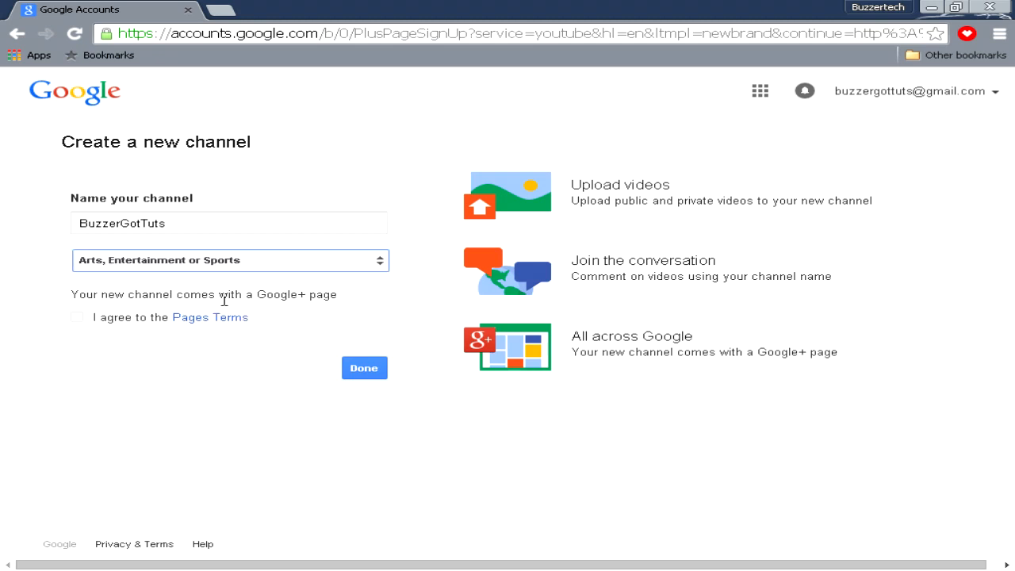
{"action": "left_click", "coordinate": [76, 317]}
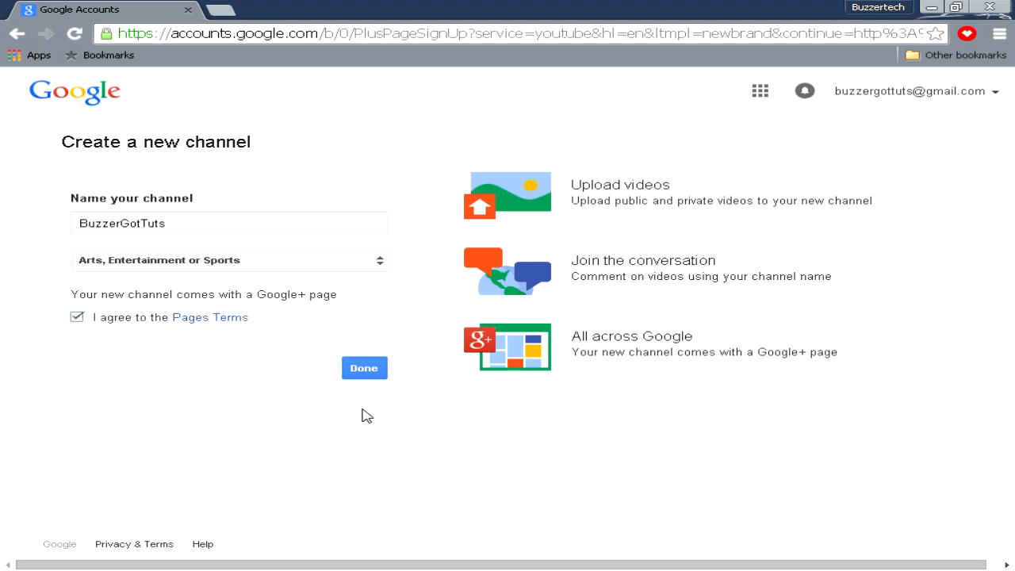
{"action": "left_click", "coordinate": [364, 368]}
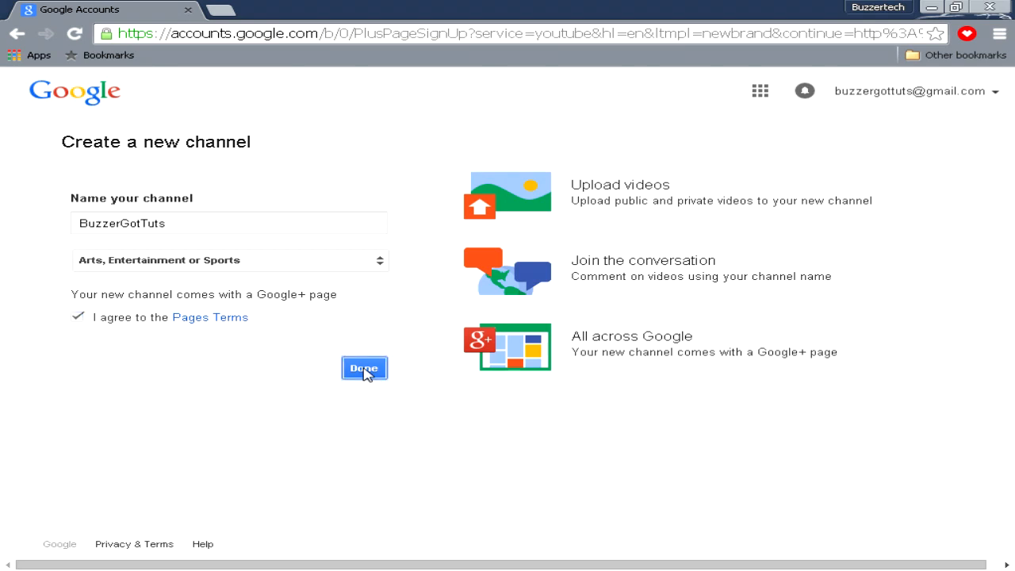
{"action": "left_click", "coordinate": [365, 367]}
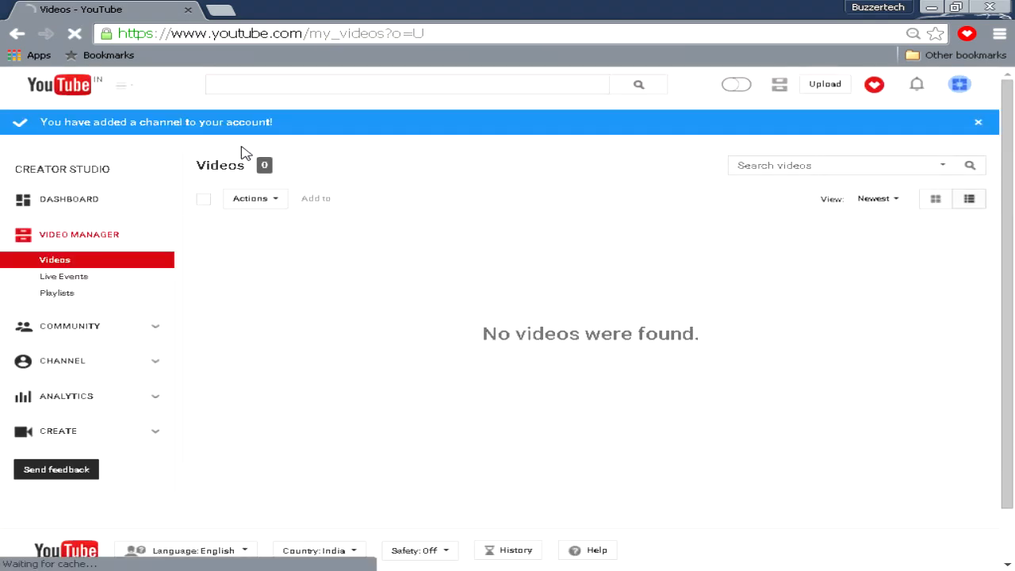
{"action": "mouse_move", "coordinate": [330, 127]}
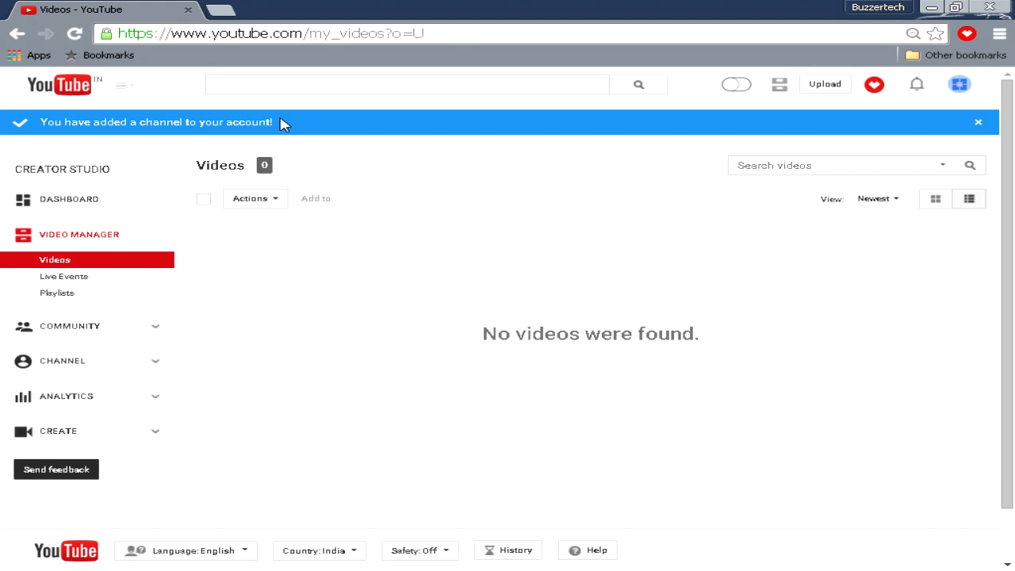
{"action": "mouse_move", "coordinate": [182, 181]}
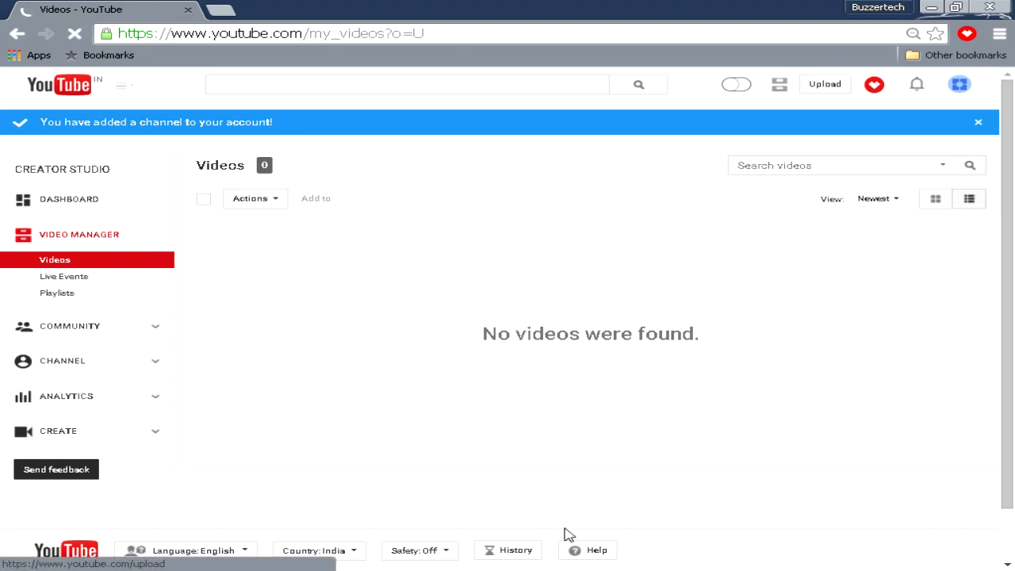
Go to the video upload page from the empty video manager
{"action": "left_click", "coordinate": [825, 84]}
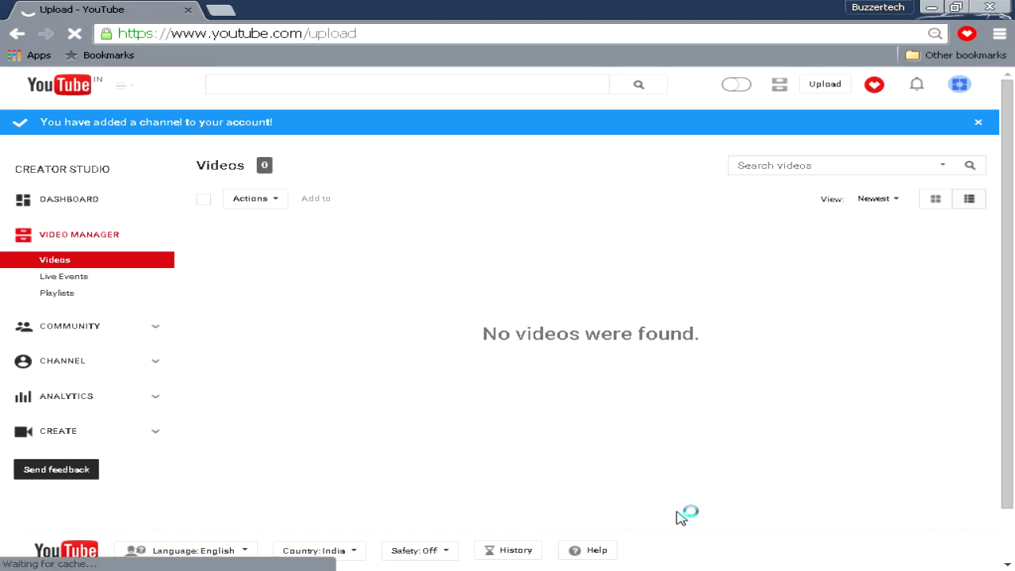